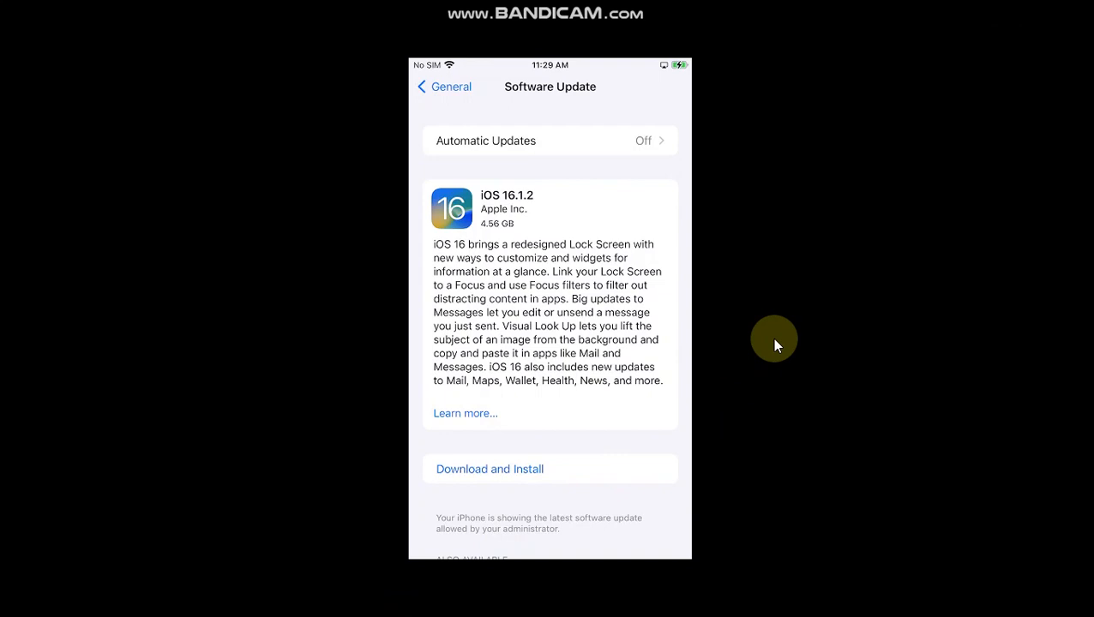
mouse_move(518, 226)
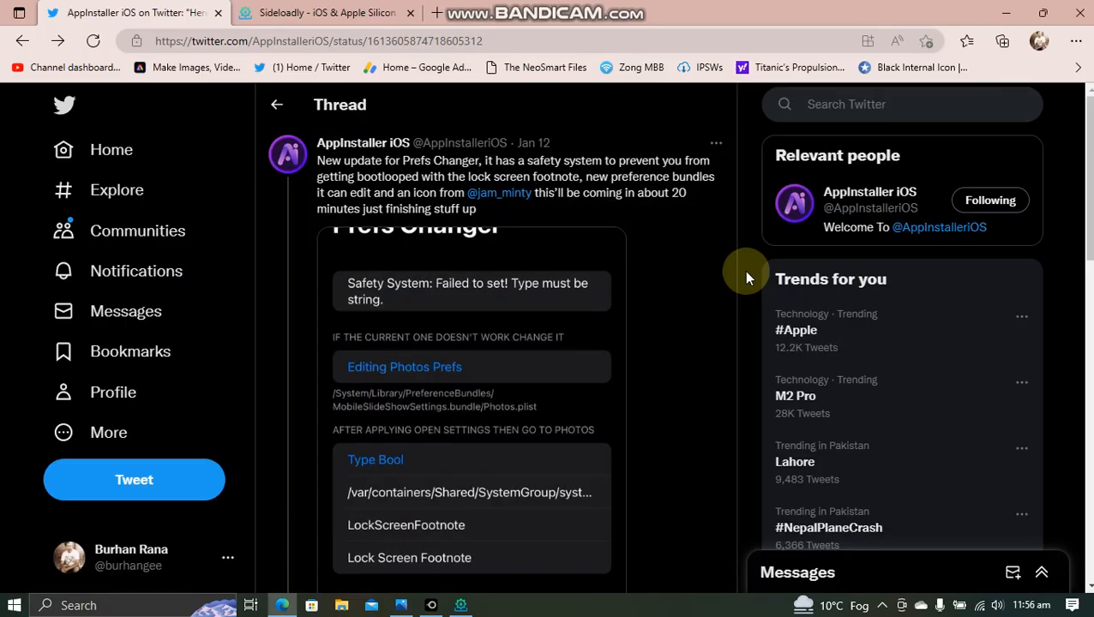
mouse_move(712, 238)
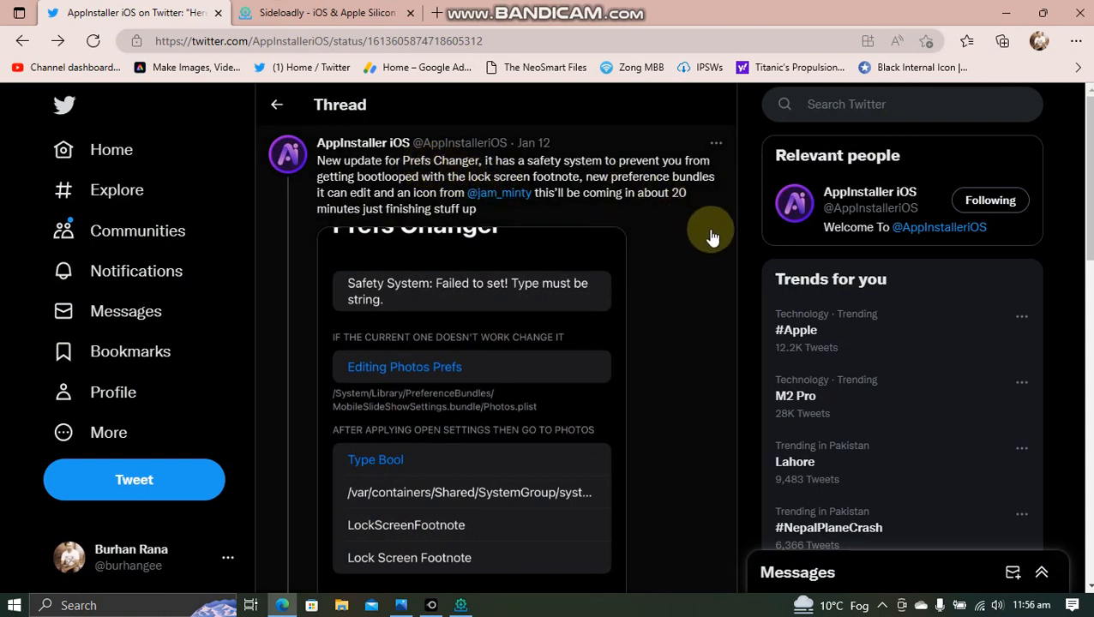
mouse_move(753, 233)
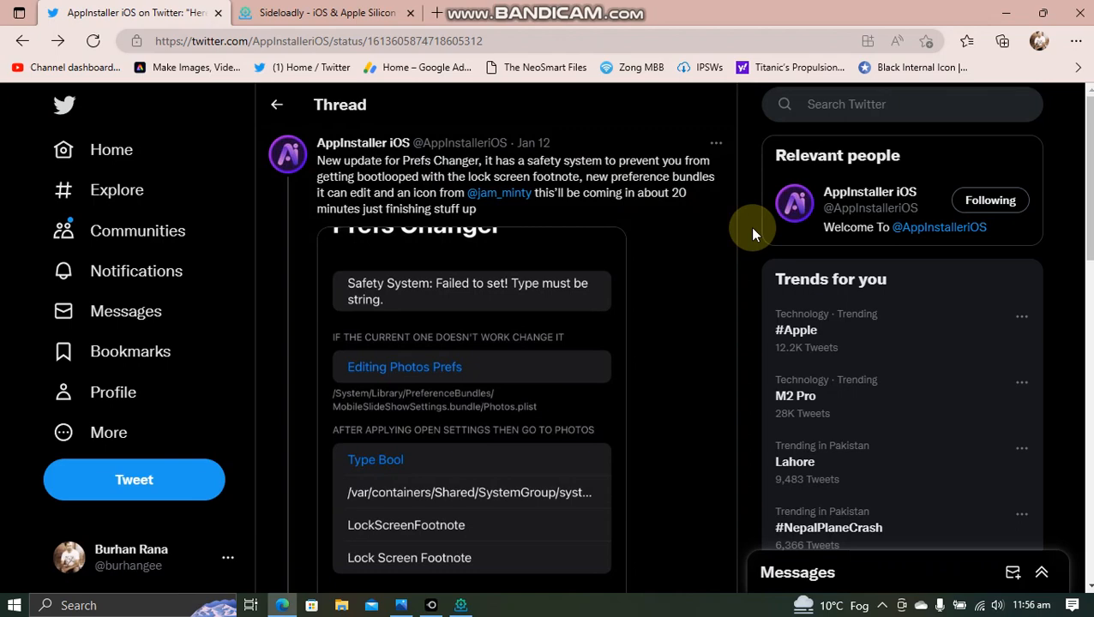
Follow the thread's appinstallerios.com link to the updated ipa, then select the Sideloadly web address
scroll("down", 3)
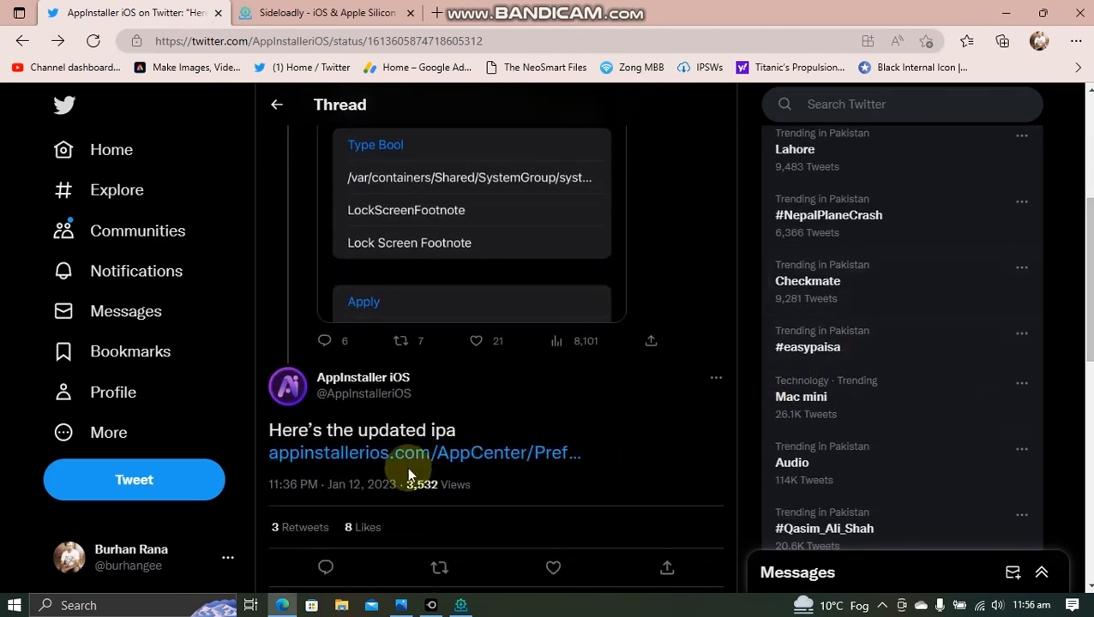
left_click(326, 12)
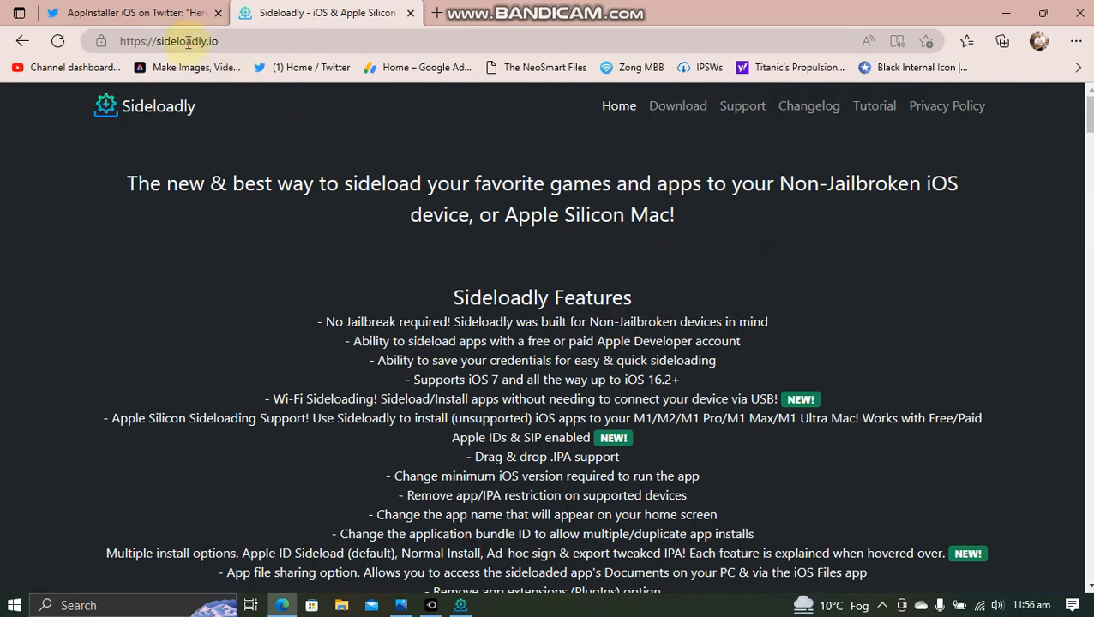
left_click(678, 105)
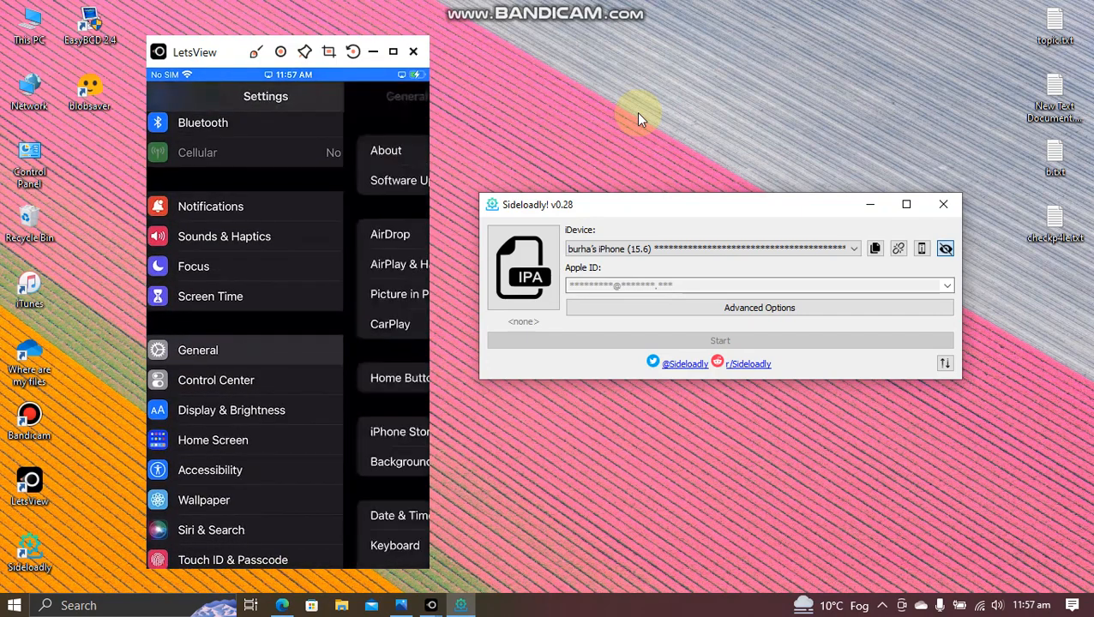
Choose PrefsChanger.ipa from the Downloads folder as Sideloadly's IPA file
left_click(385, 150)
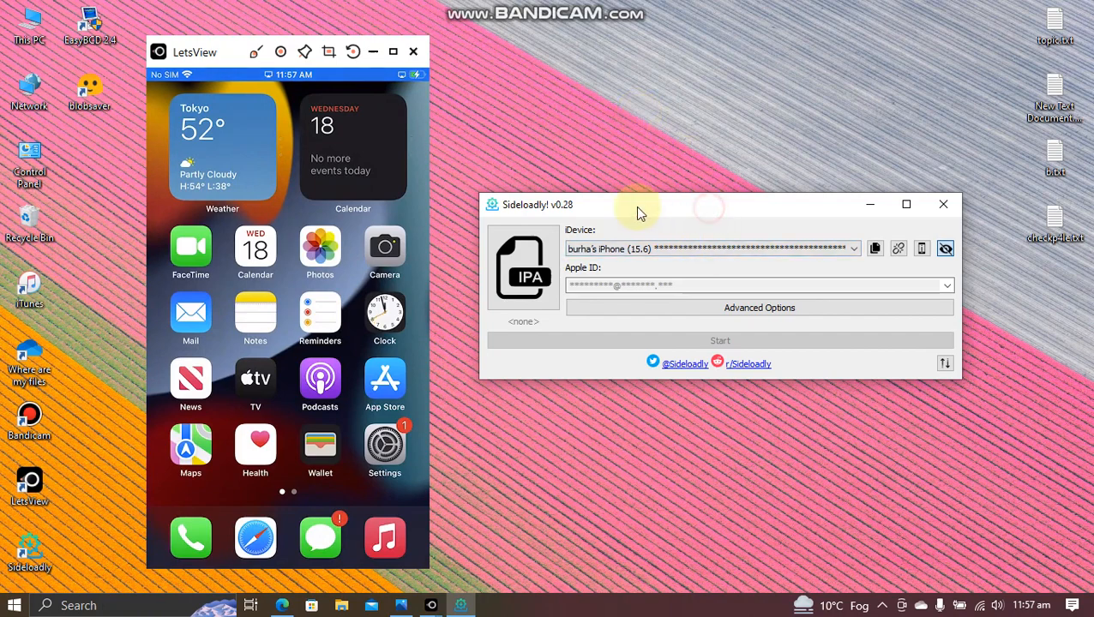
left_click(523, 267)
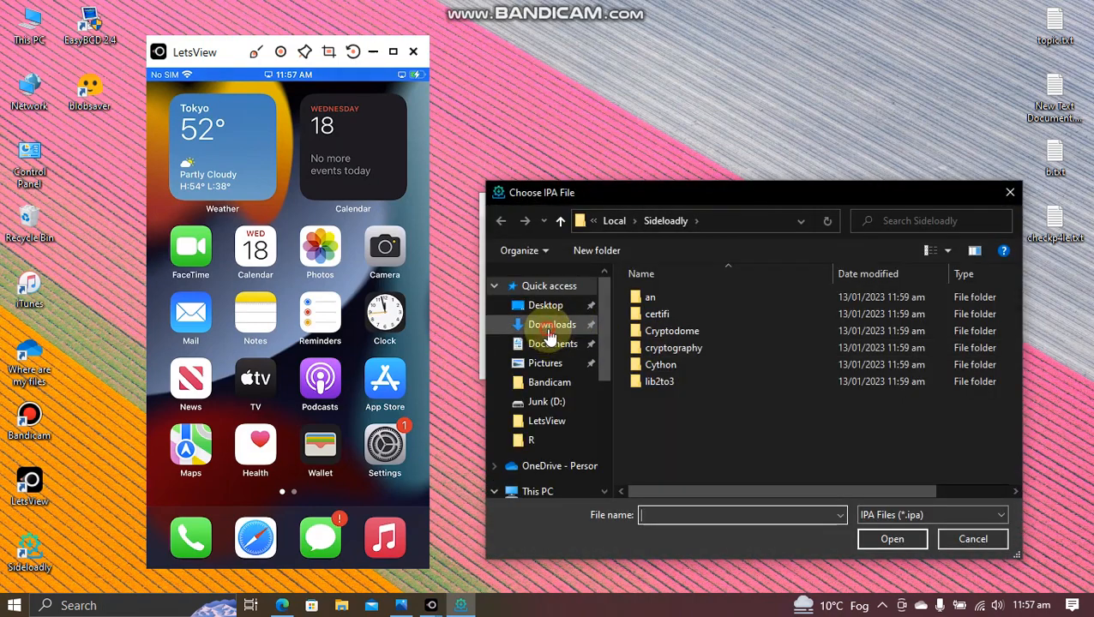
left_click(552, 324)
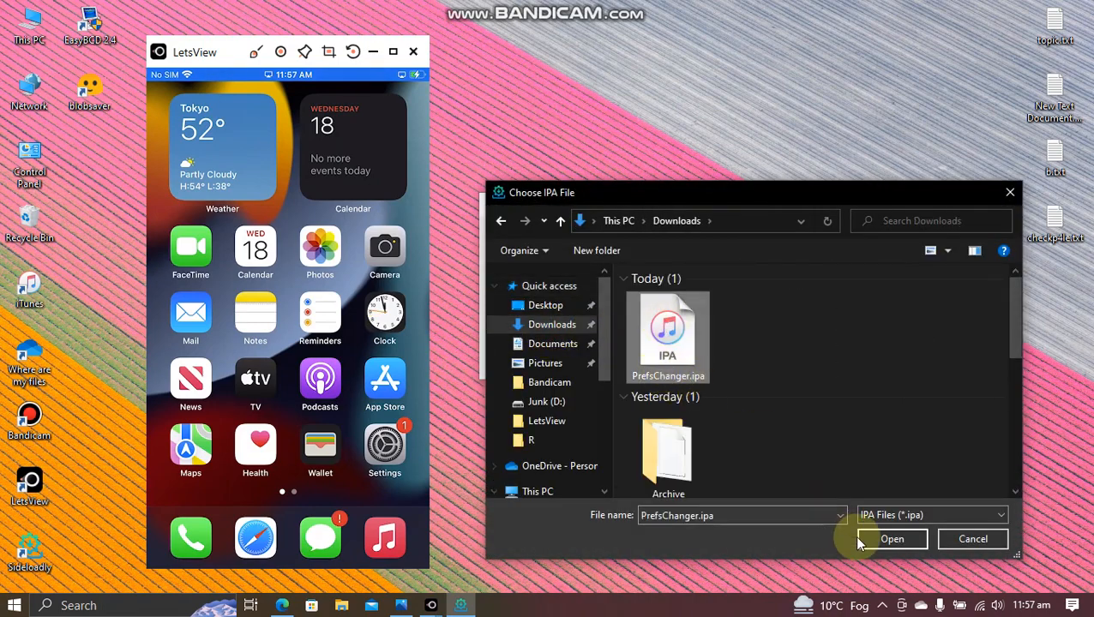
left_click(892, 539)
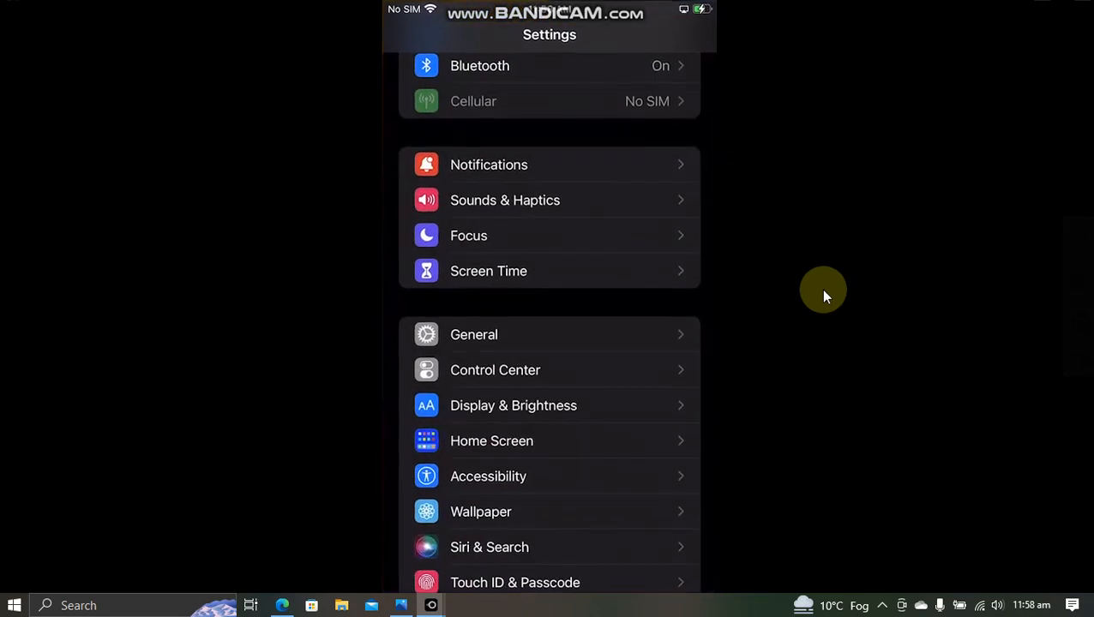
View the iPhone's General settings, then go back and open Privacy
left_click(473, 334)
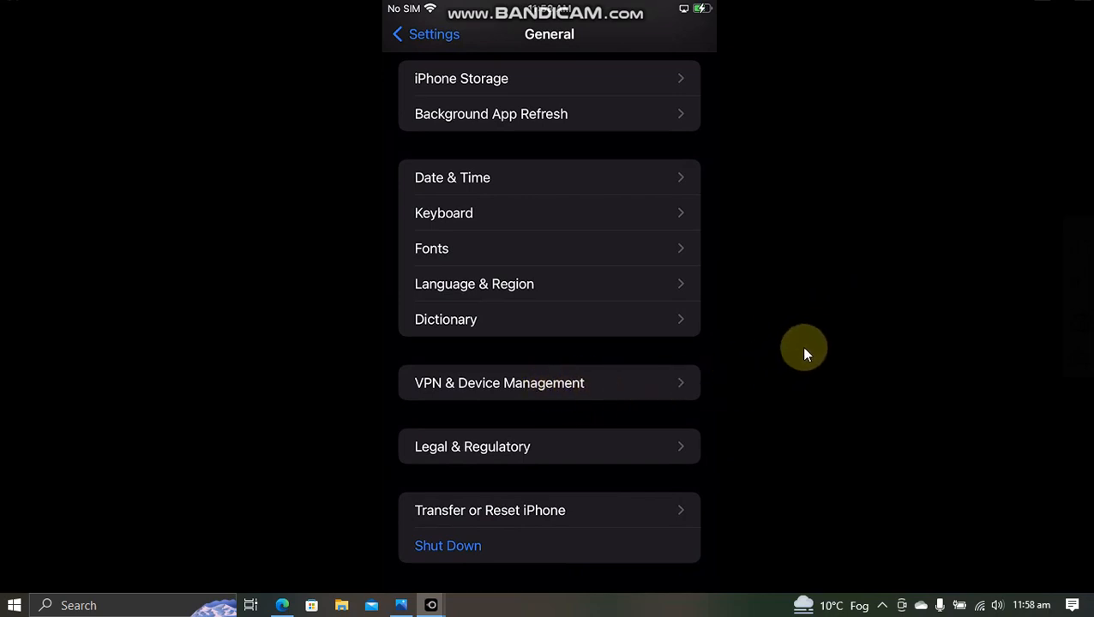
mouse_move(815, 333)
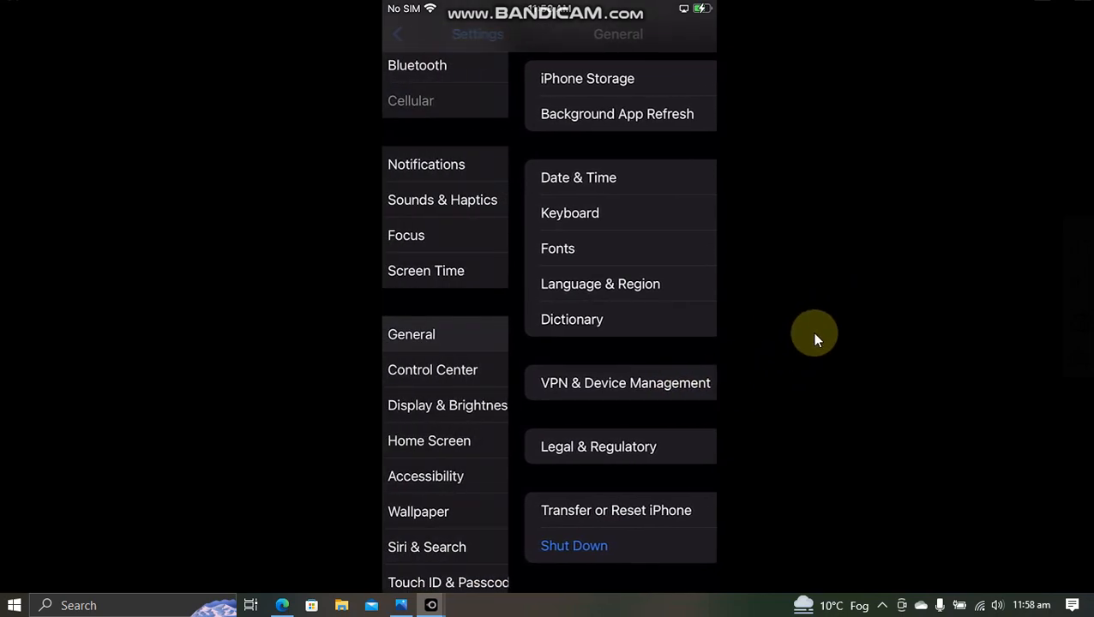
left_click(396, 33)
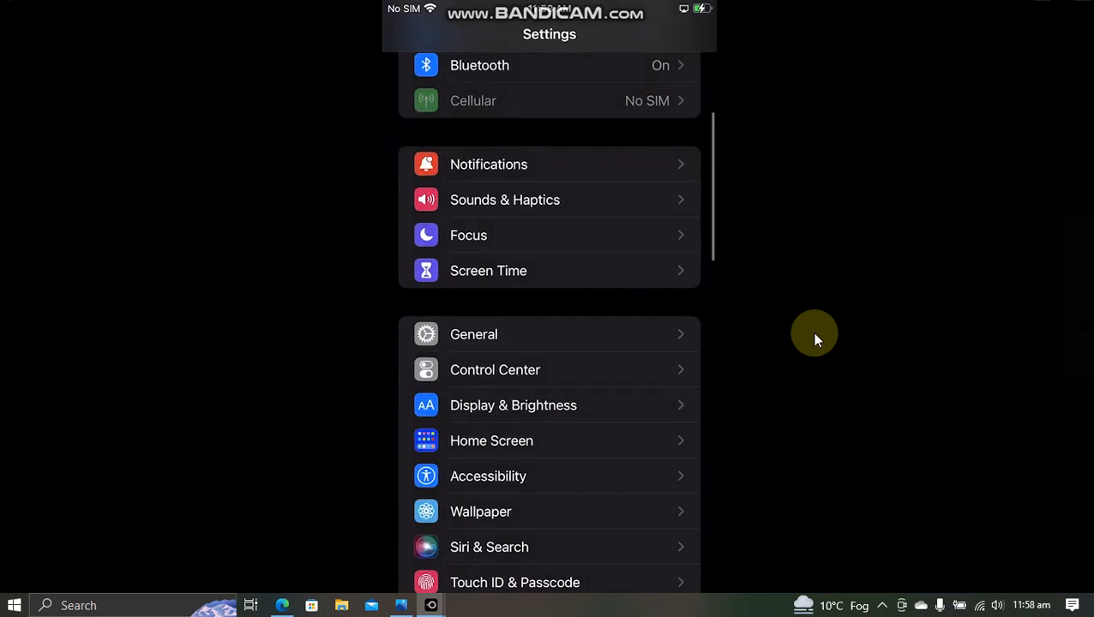
scroll("down", 3)
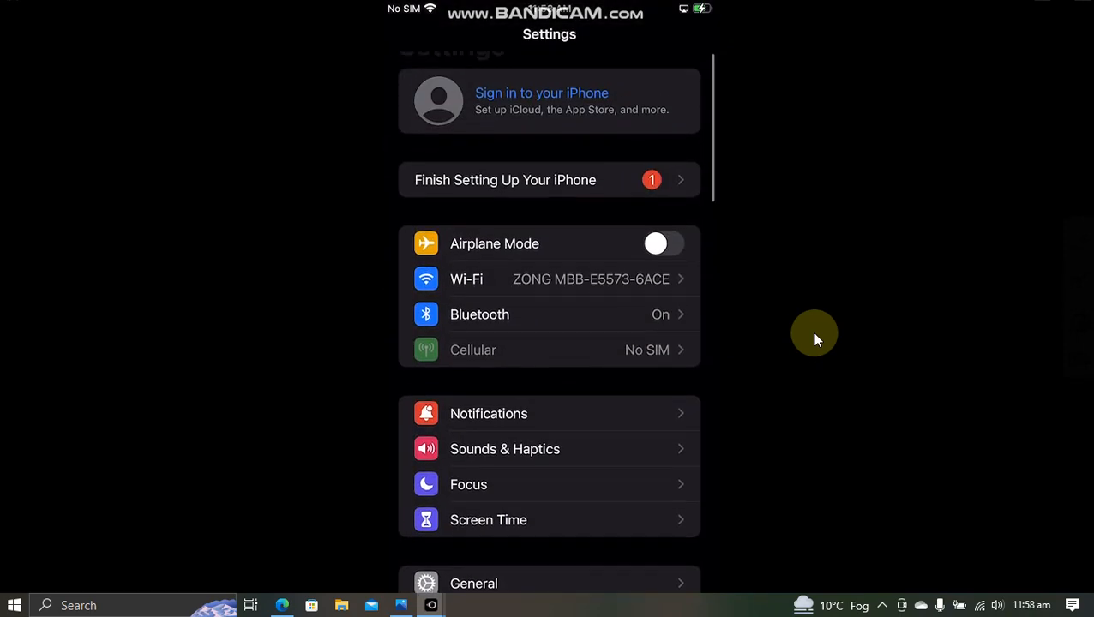
scroll("down", 3)
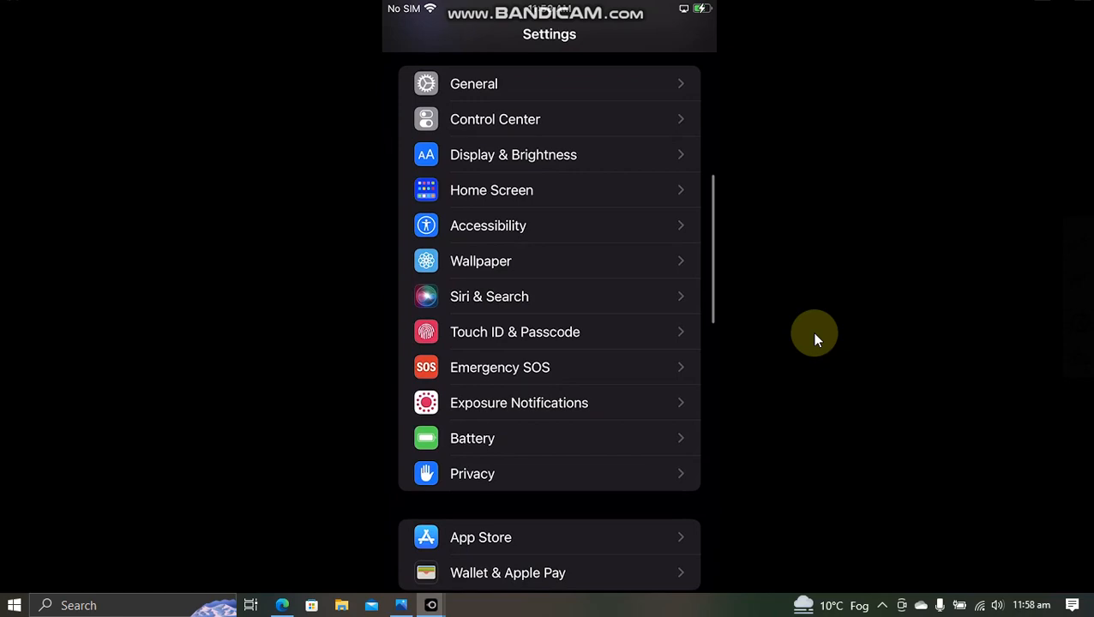
left_click(472, 474)
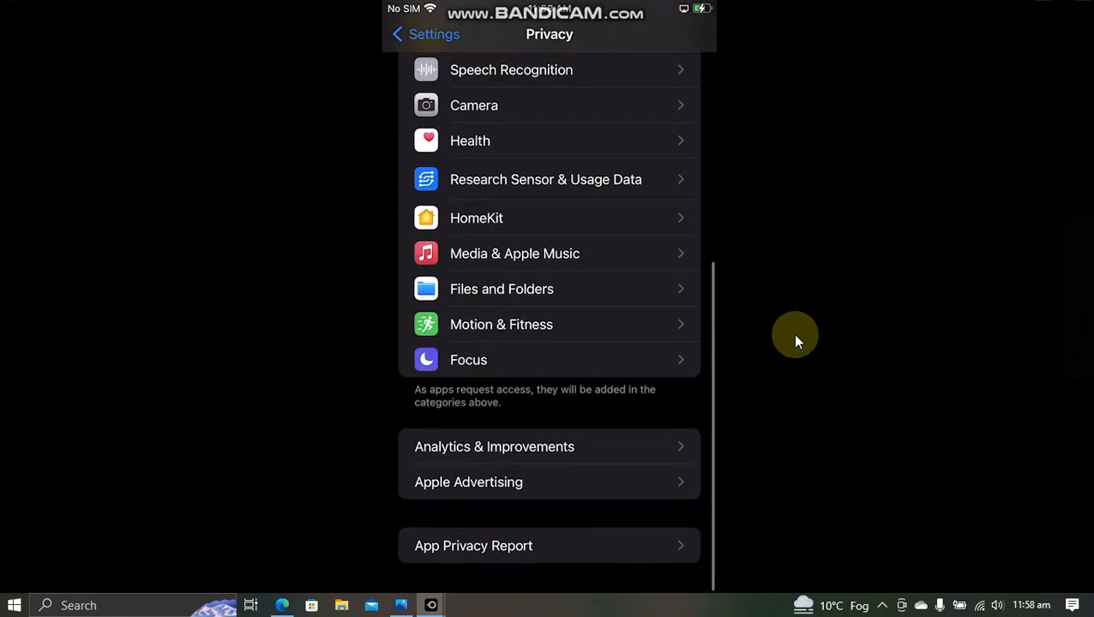
mouse_move(813, 405)
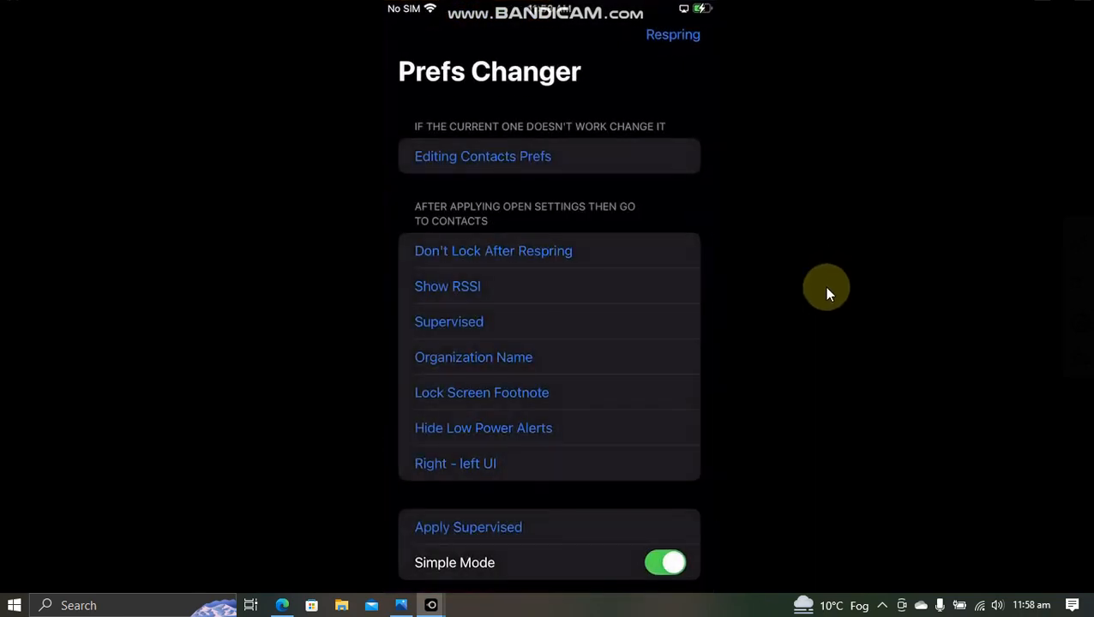
mouse_move(819, 221)
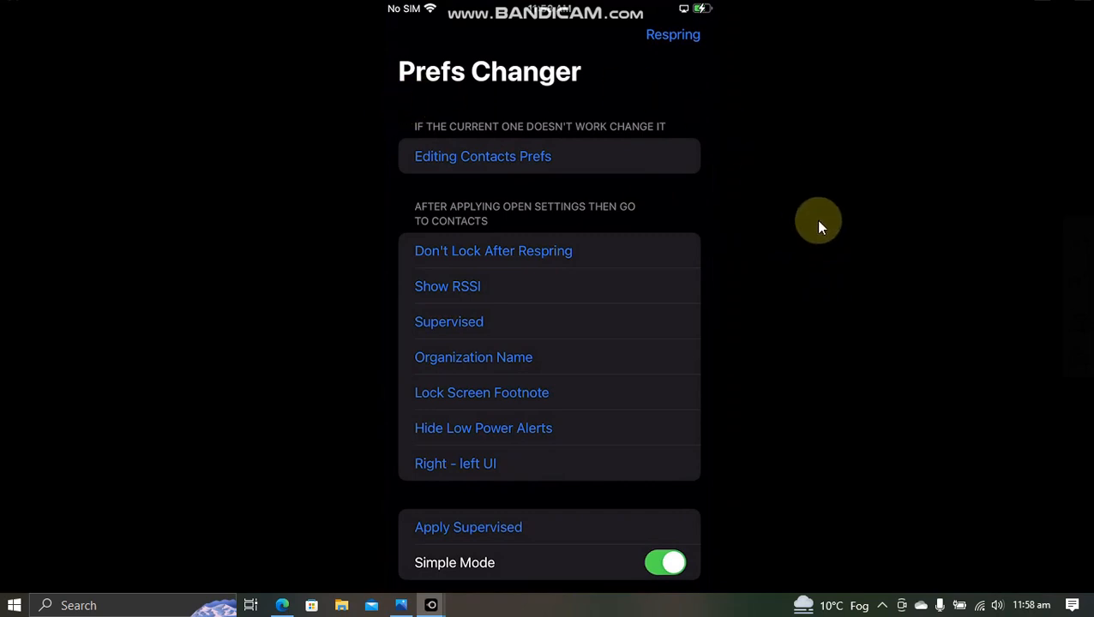
mouse_move(816, 221)
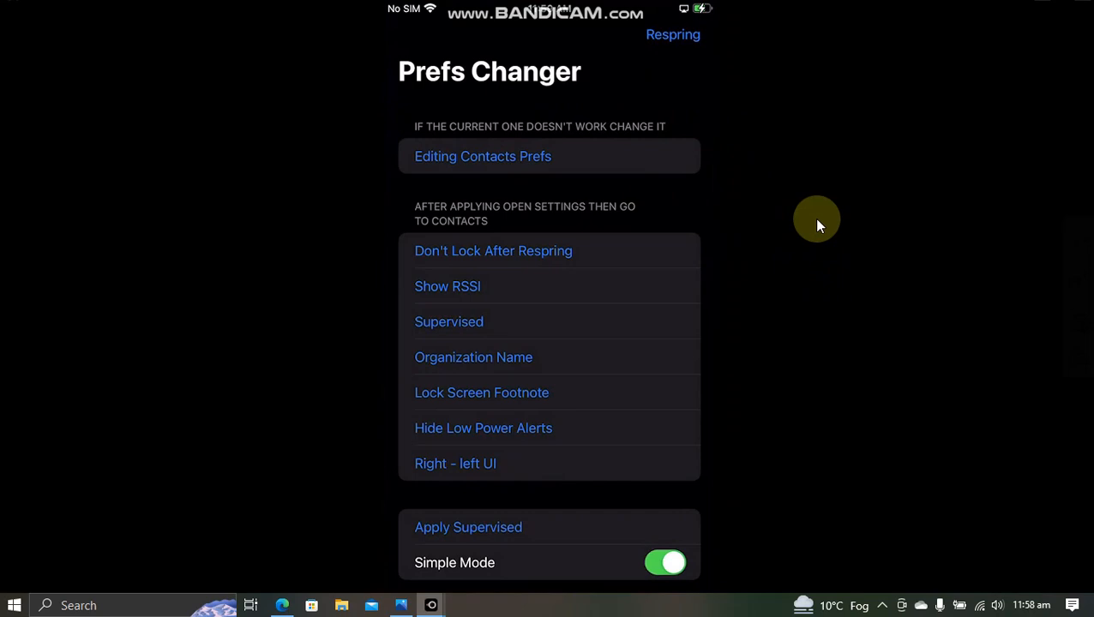
mouse_move(447, 333)
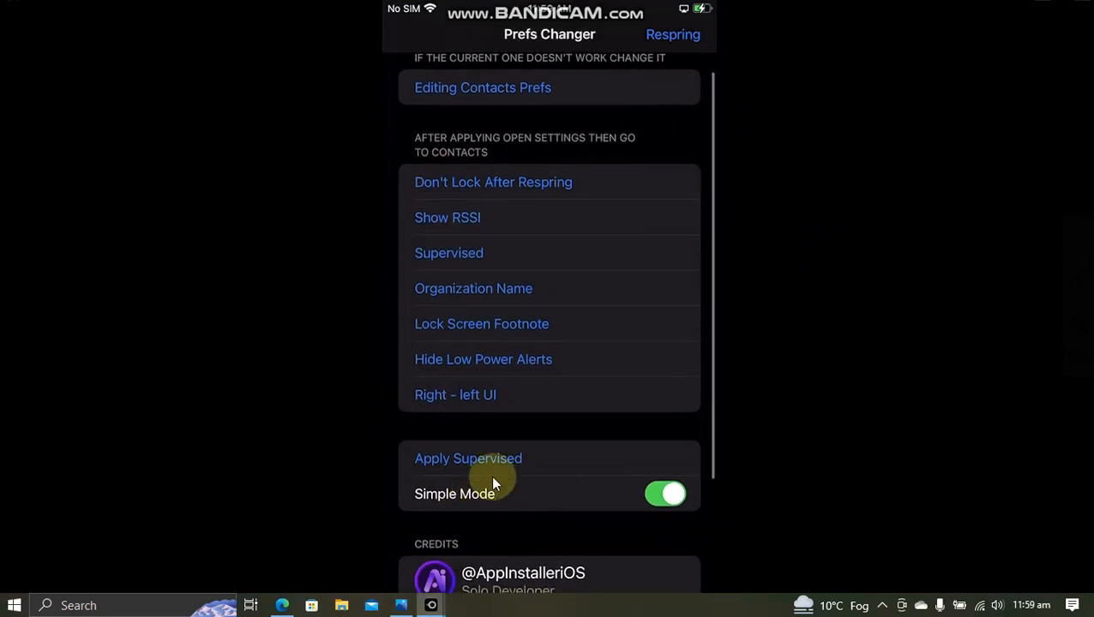
mouse_move(470, 474)
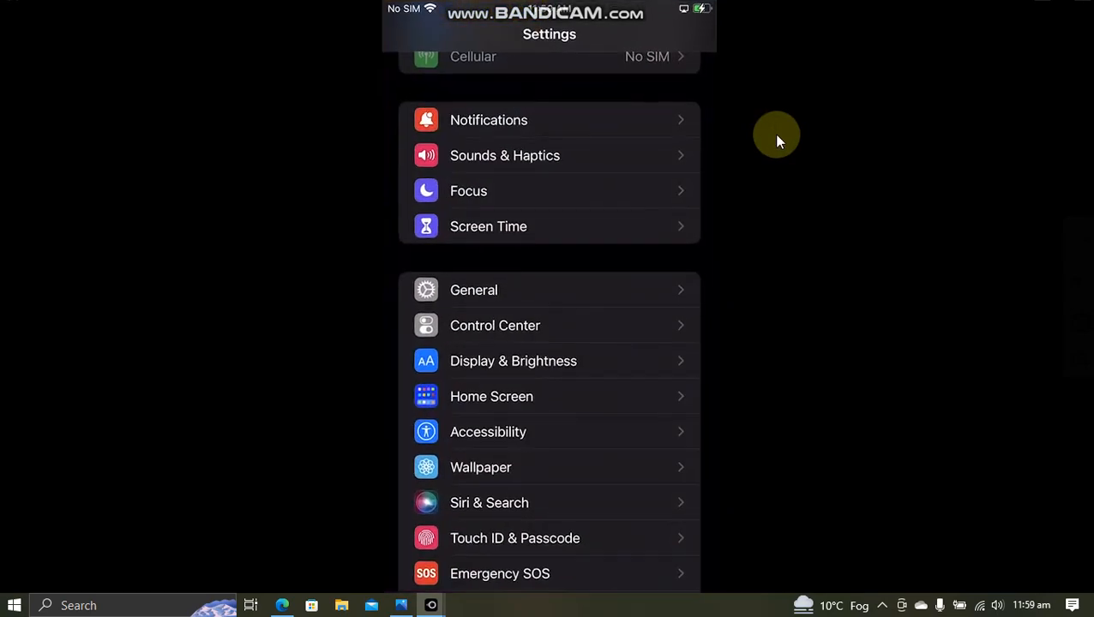
Switch on the Supervised toggle in the iPhone's Contacts settings
scroll("down", 3)
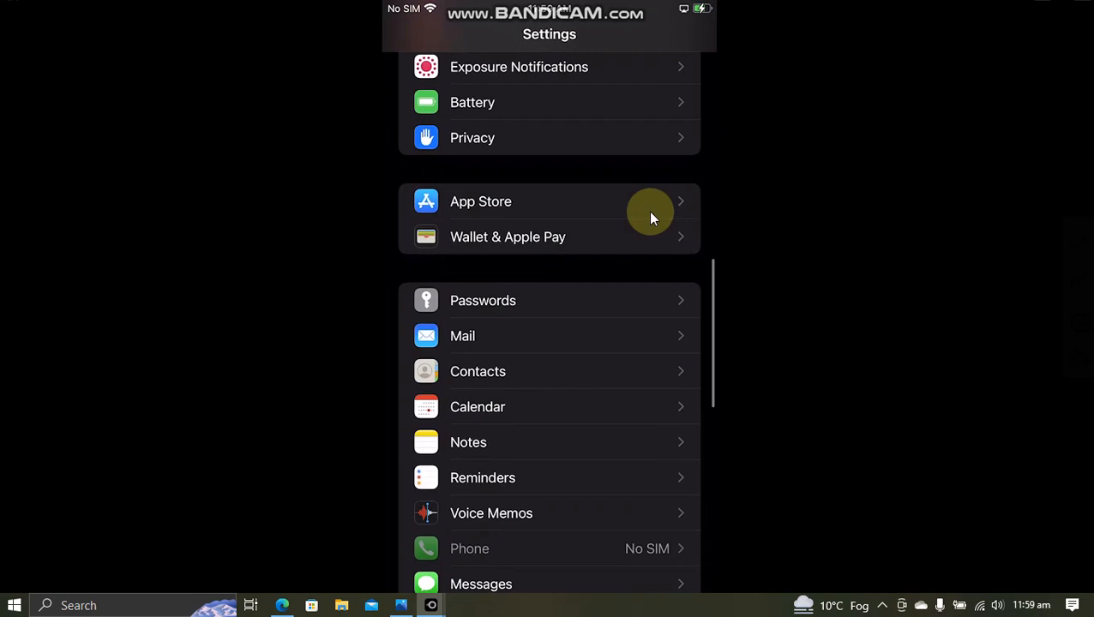
left_click(478, 372)
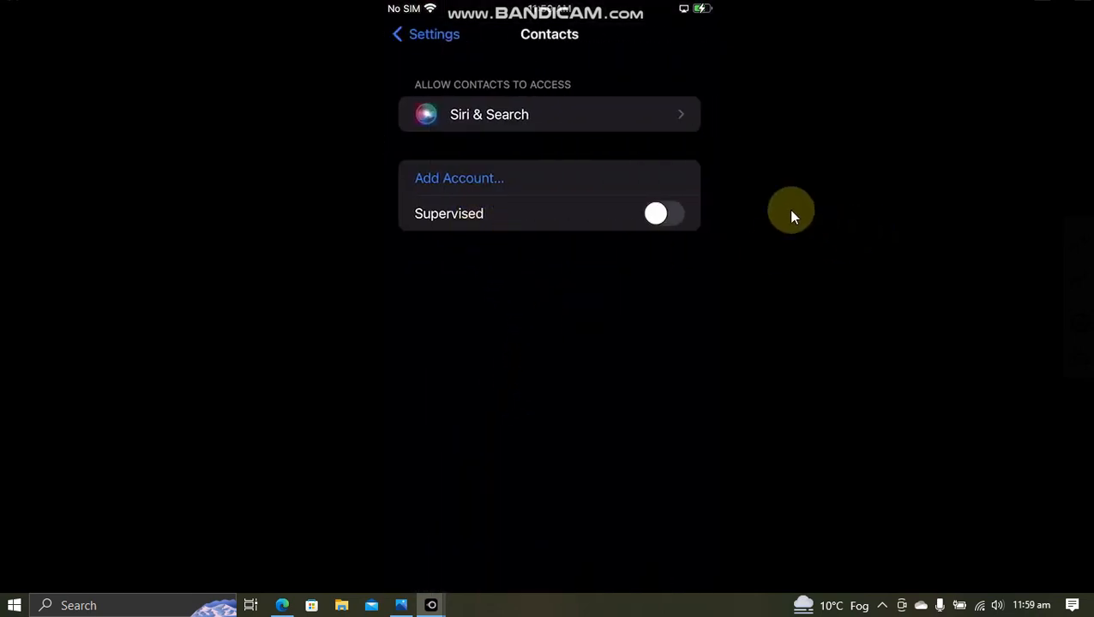
left_click(664, 213)
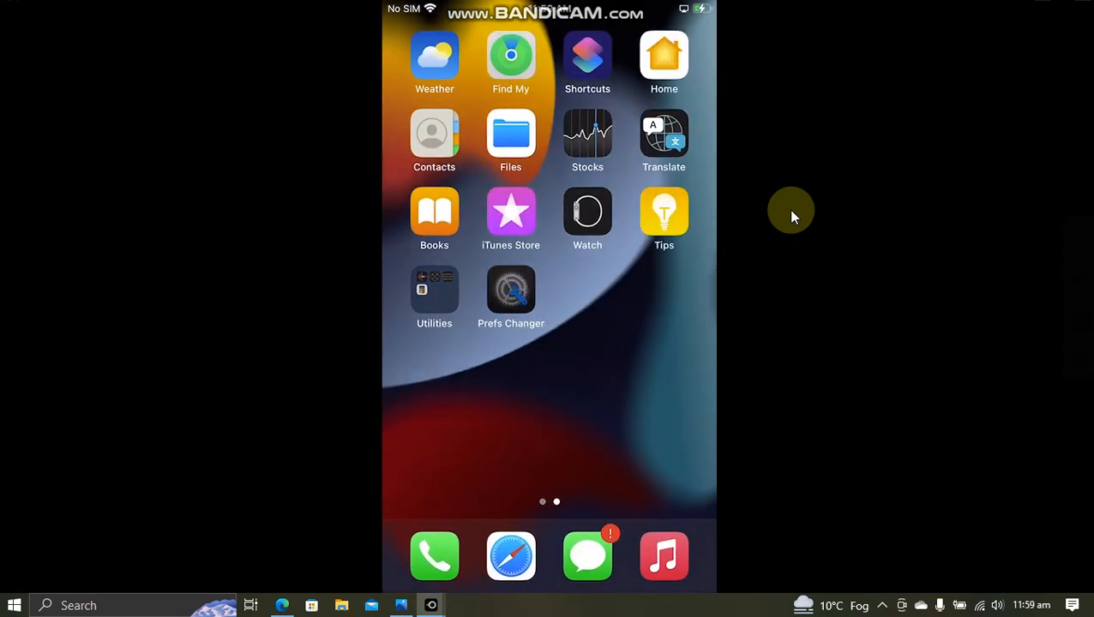
Open Settings from the first home screen page to see the supervised and managed notice
left_click(510, 292)
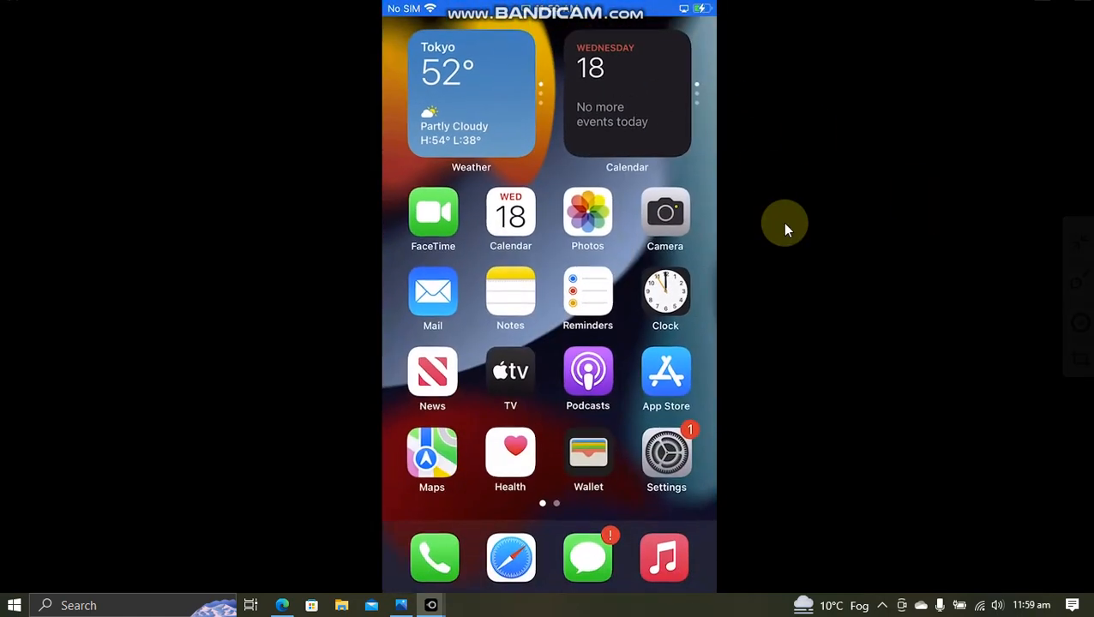
left_click(666, 453)
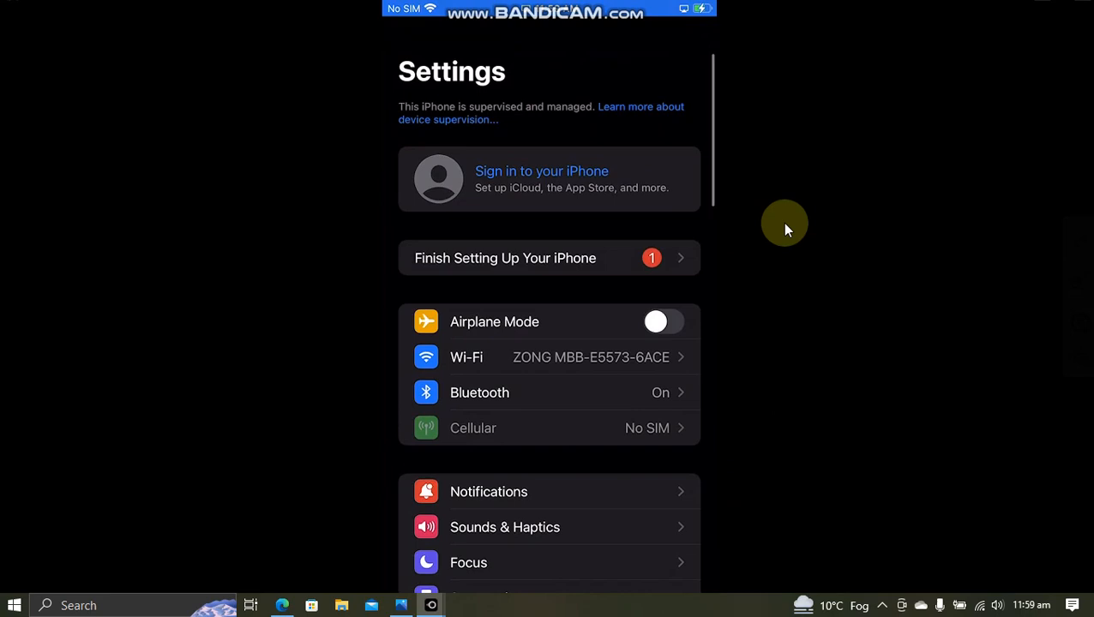
mouse_move(523, 116)
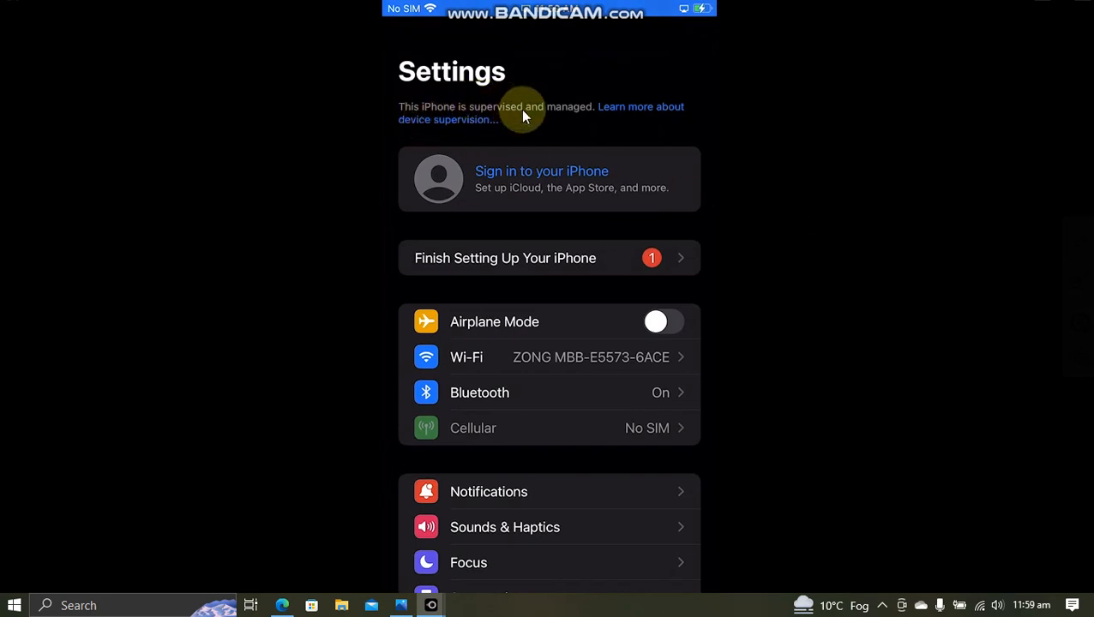
mouse_move(853, 208)
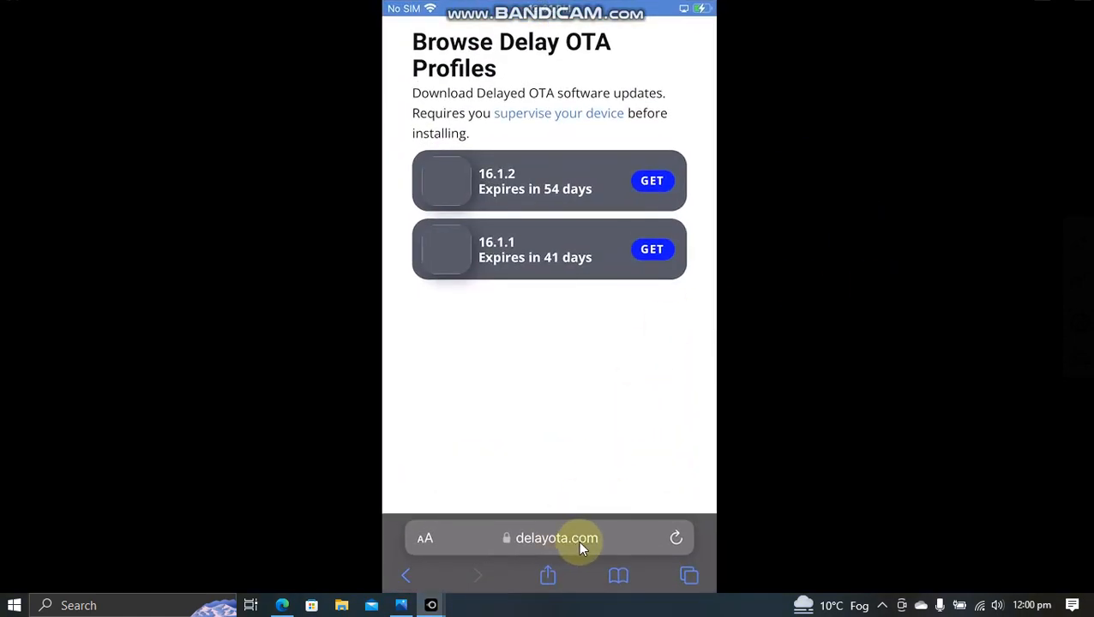
mouse_move(845, 395)
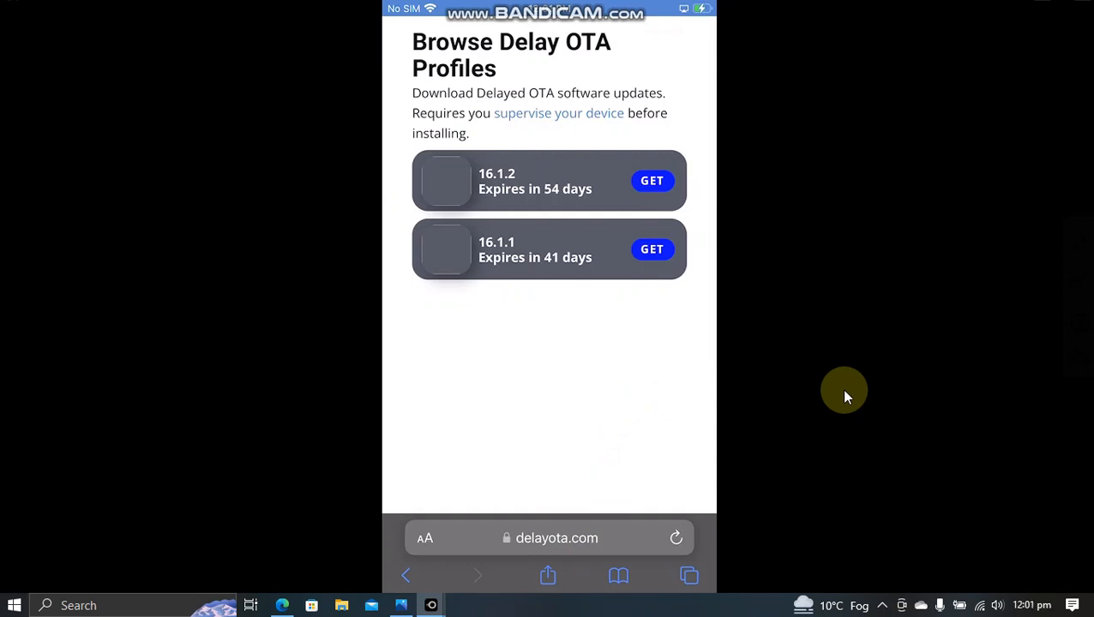
mouse_move(493, 188)
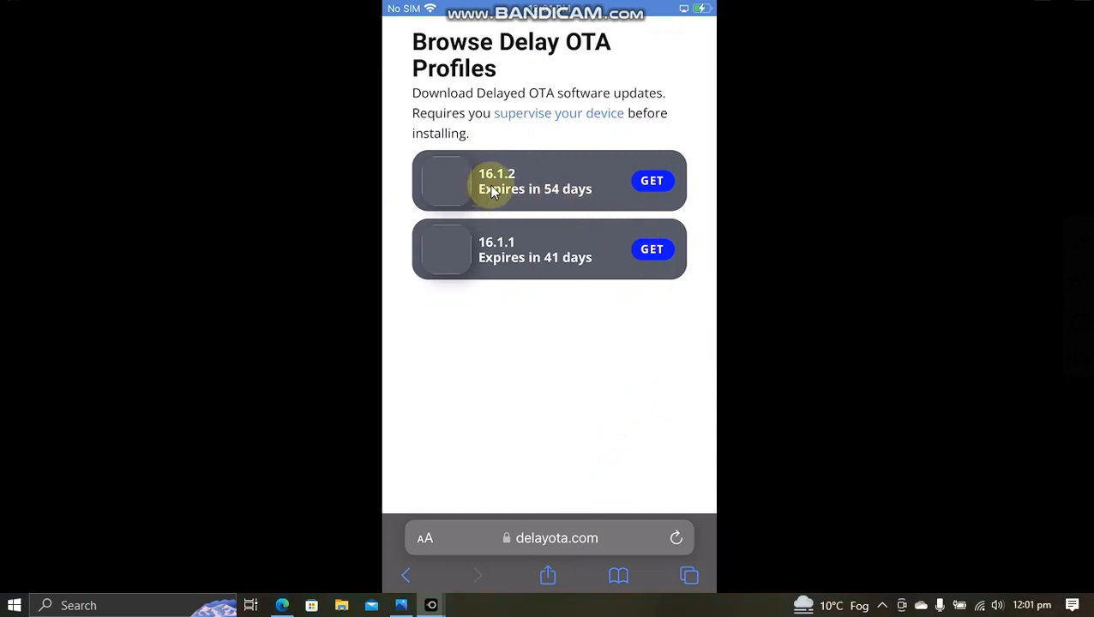
mouse_move(808, 249)
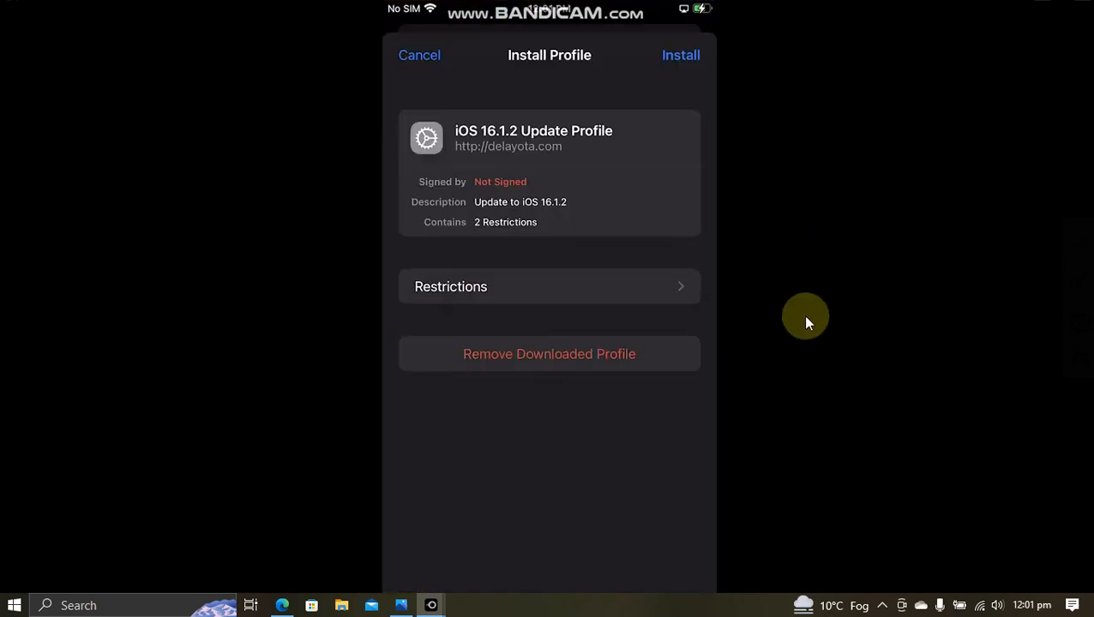
Install the iOS 16.1.2 delayed OTA profile from delayota.com
left_click(419, 55)
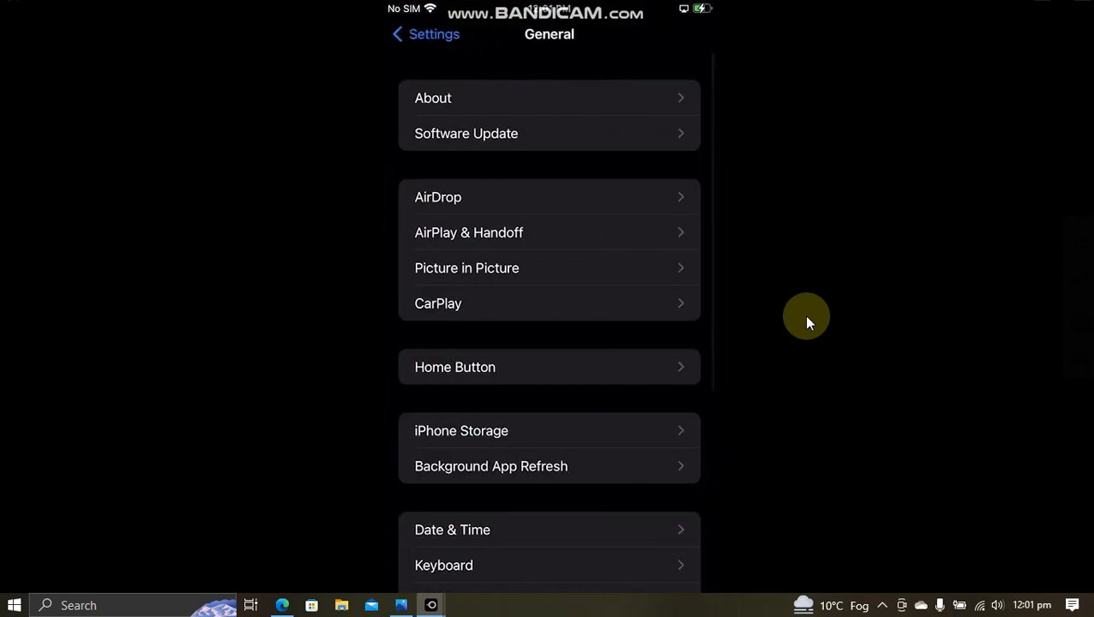
mouse_move(647, 333)
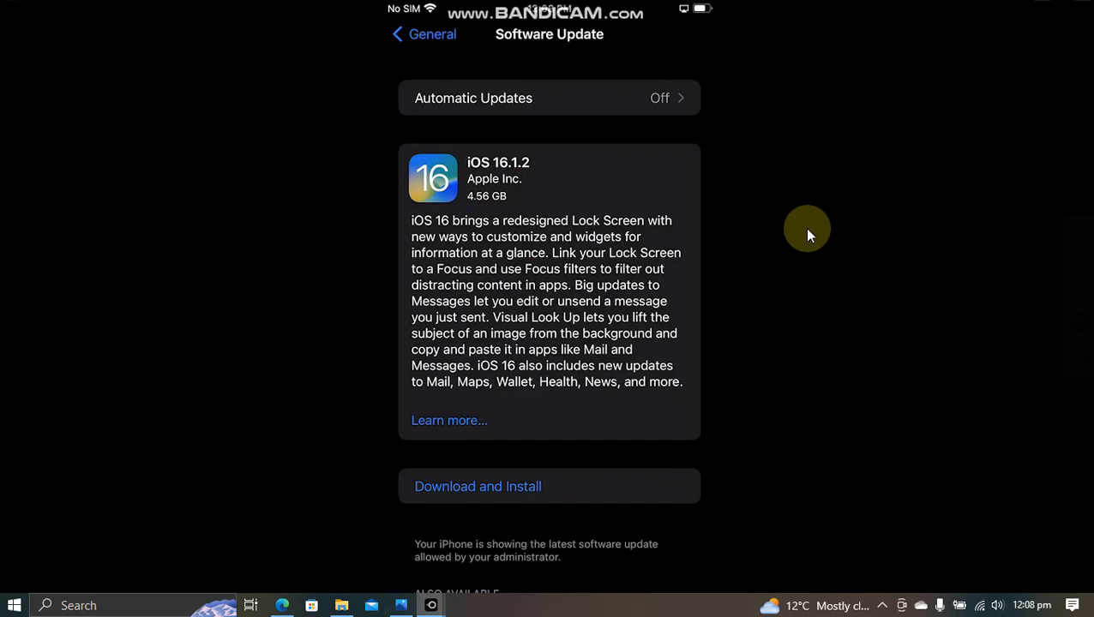
mouse_move(583, 496)
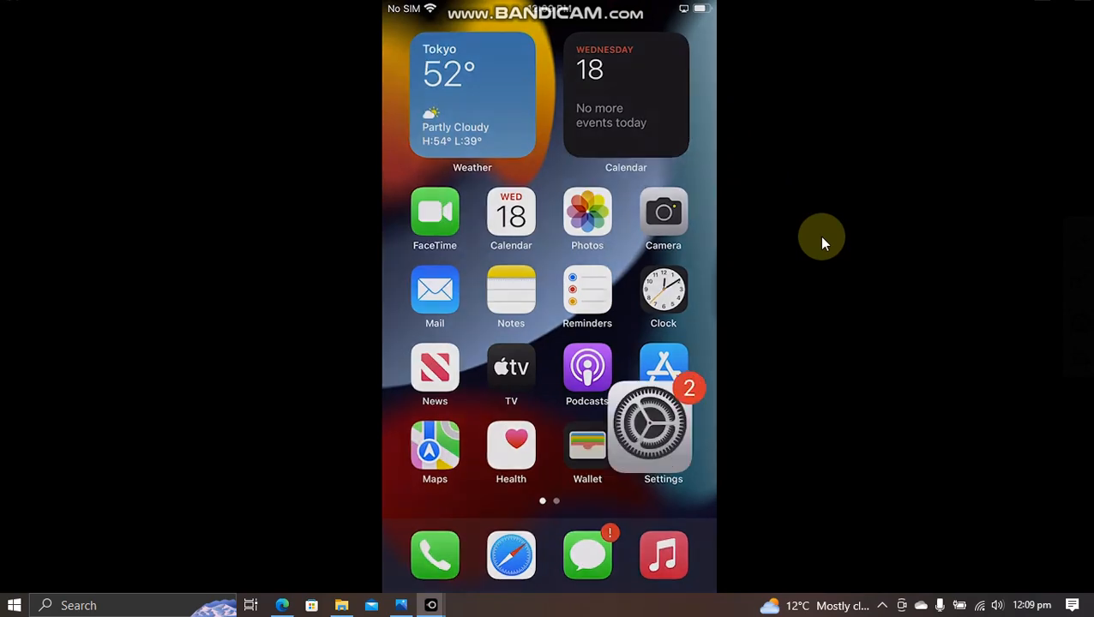
Open Settings > General > About to confirm the software version is still 15.6
left_click(663, 429)
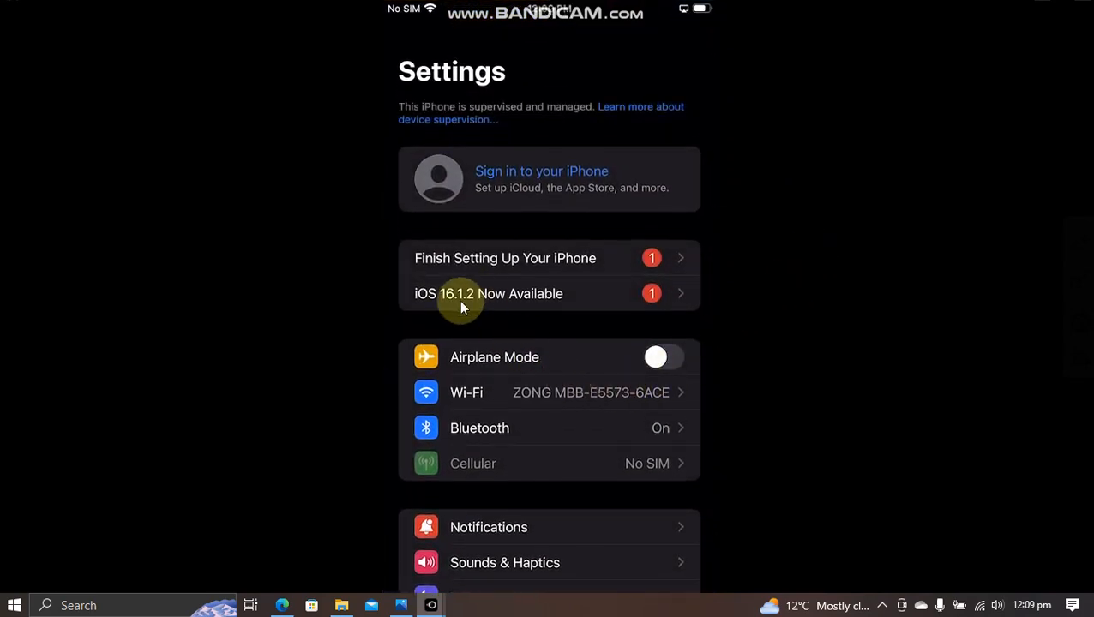
mouse_move(813, 307)
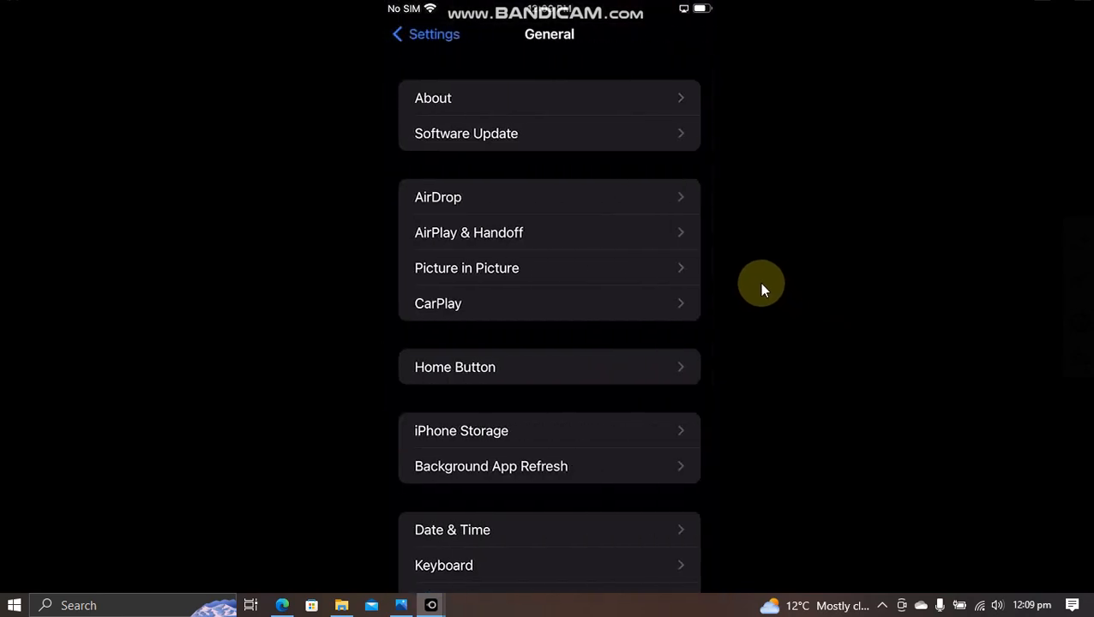
left_click(433, 97)
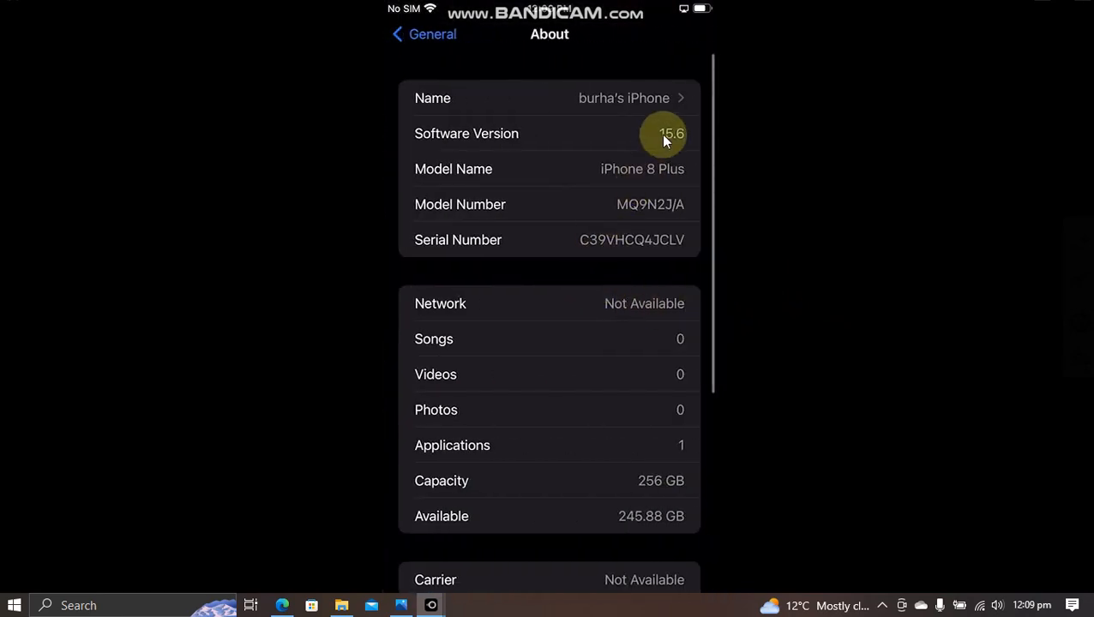